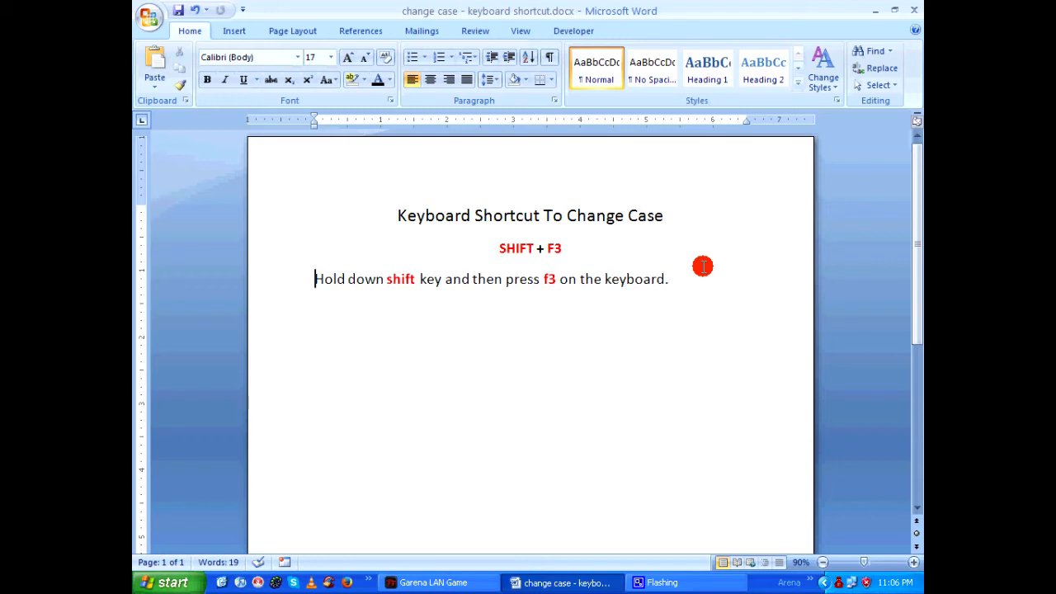
{"action": "mouse_move", "coordinate": [604, 247]}
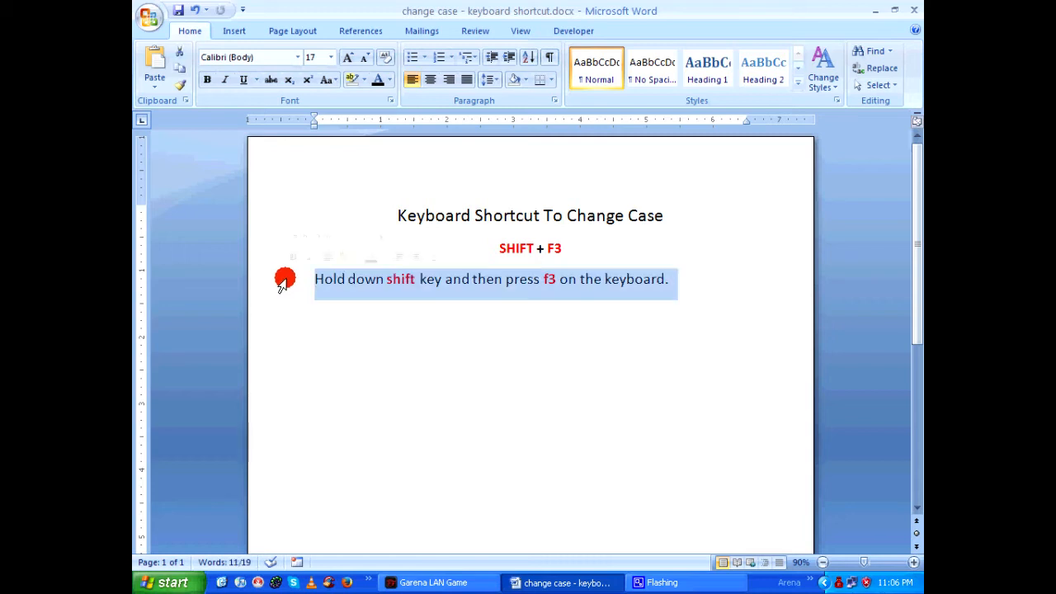
{"action": "mouse_move", "coordinate": [782, 271]}
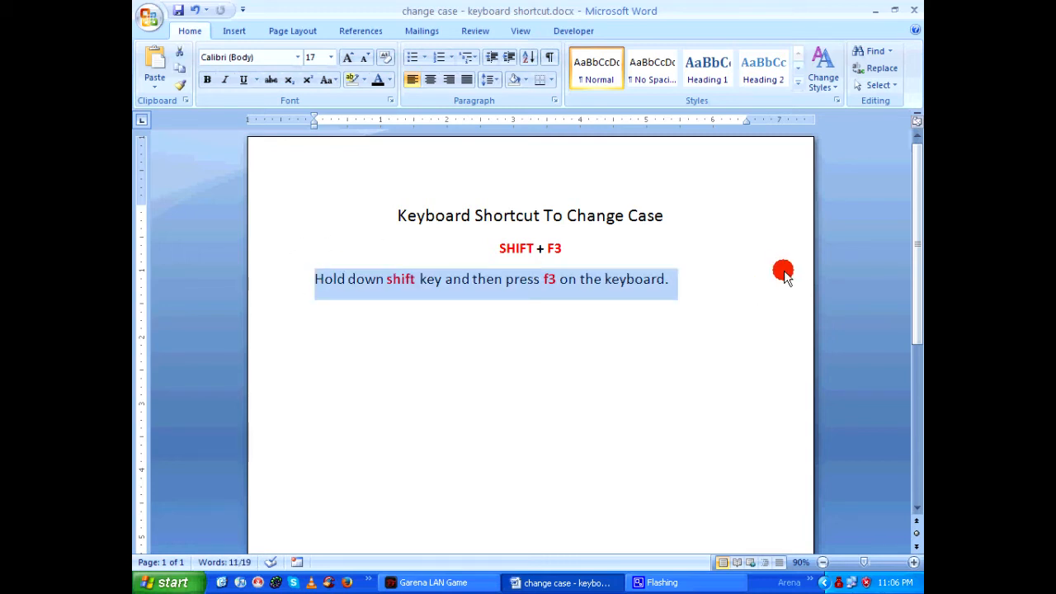
{"action": "mouse_move", "coordinate": [786, 267]}
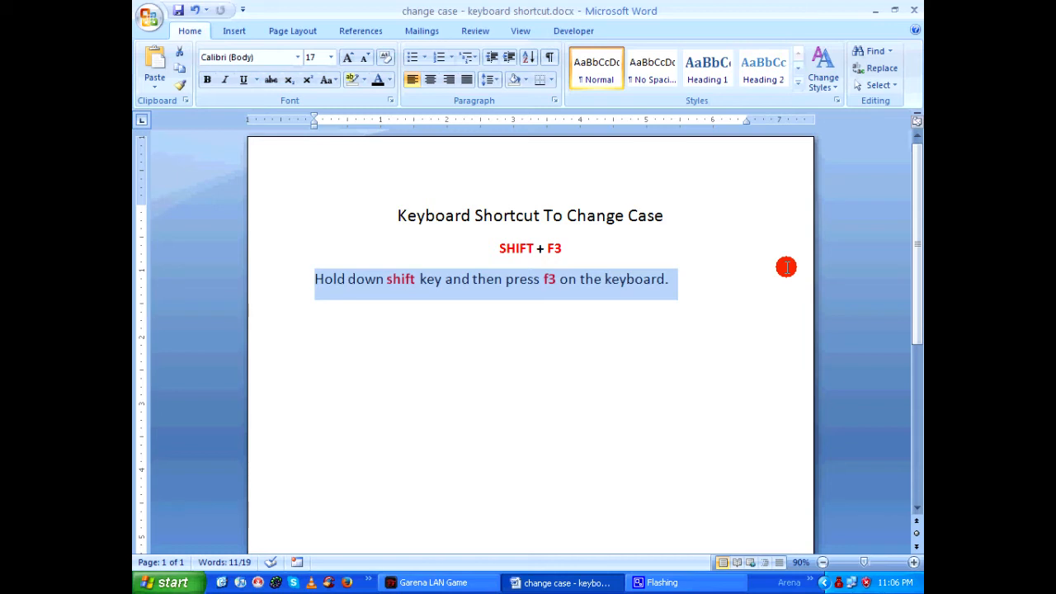
Toggle the selected sentence with Shift+F3 through uppercase, lowercase and original case, finishing in lowercase
{"action": "key", "text": "shift+f3"}
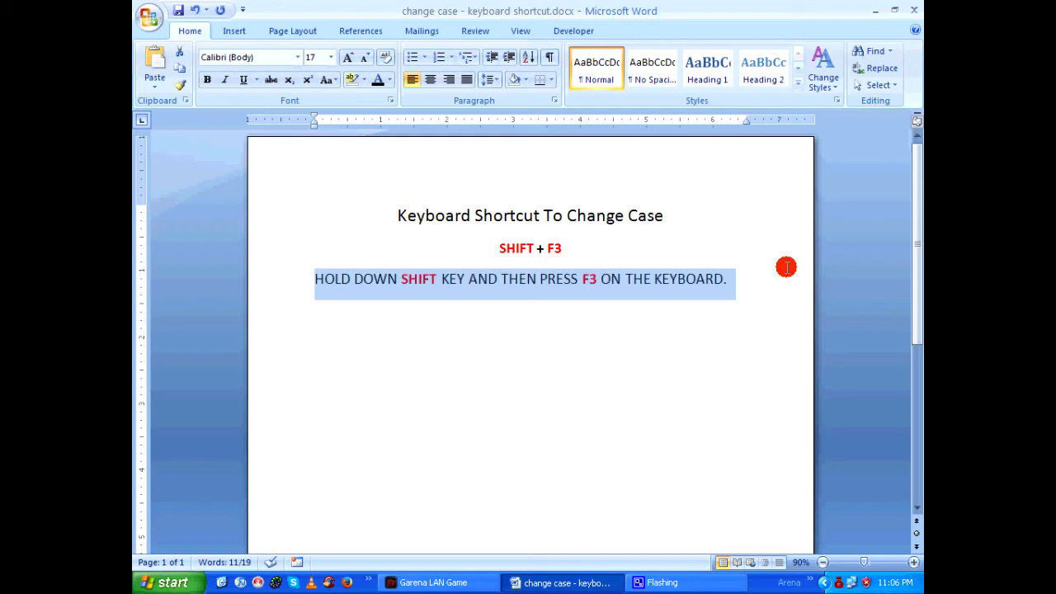
{"action": "key", "text": "shift+f3"}
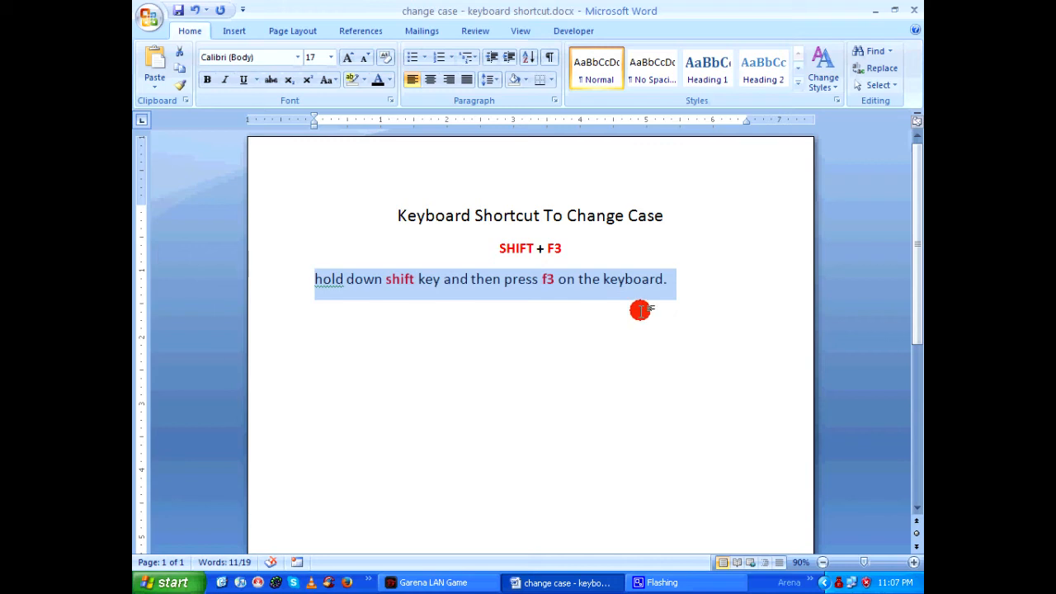
{"action": "key", "text": "shift+f3"}
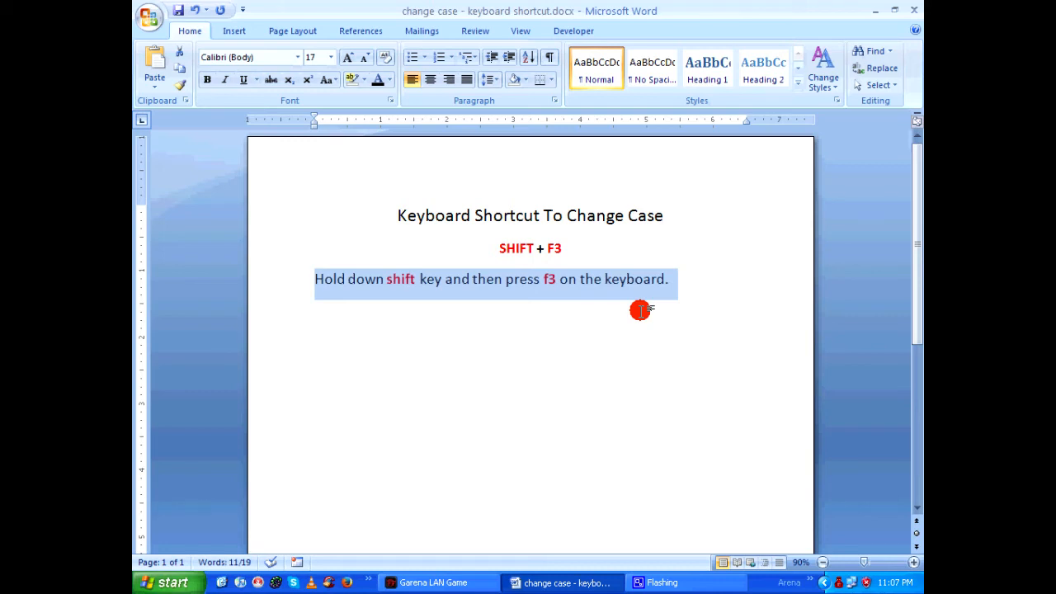
{"action": "key", "text": "shift+f3"}
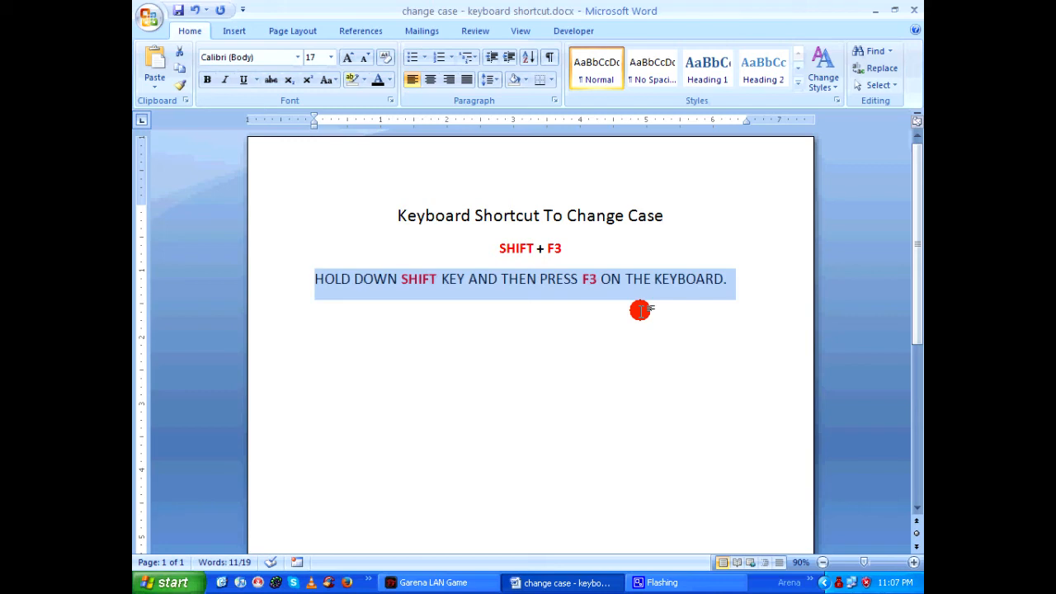
{"action": "key", "text": "shift+f3"}
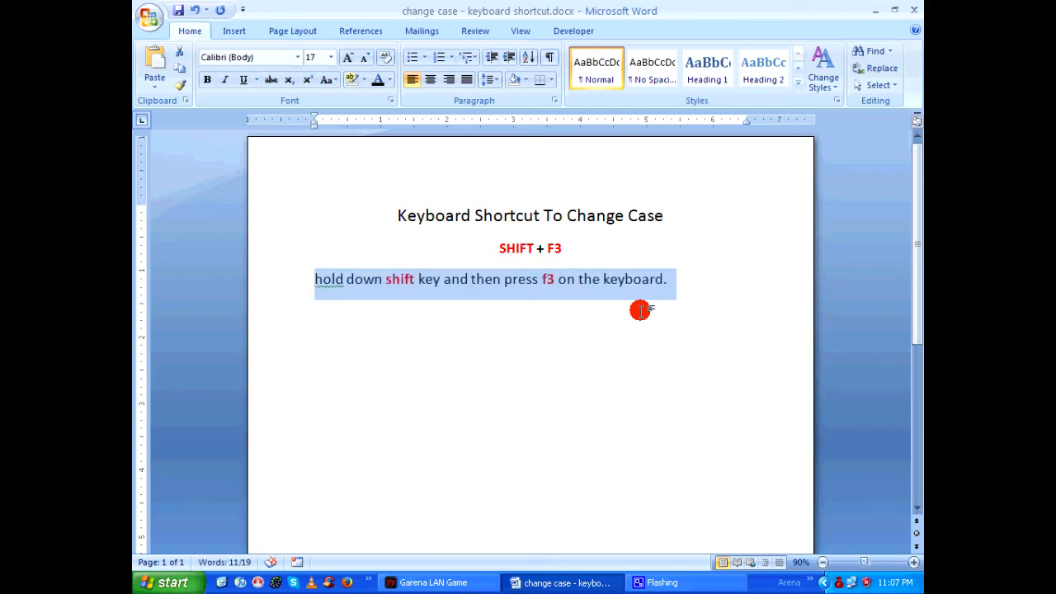
{"action": "mouse_move", "coordinate": [726, 297]}
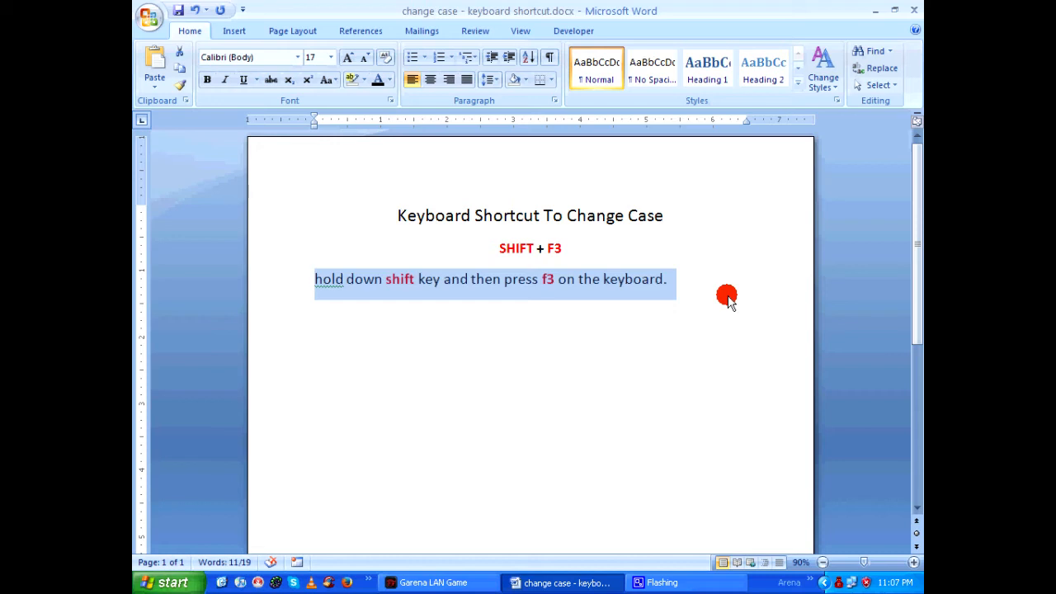
{"action": "key", "text": "shift+f3"}
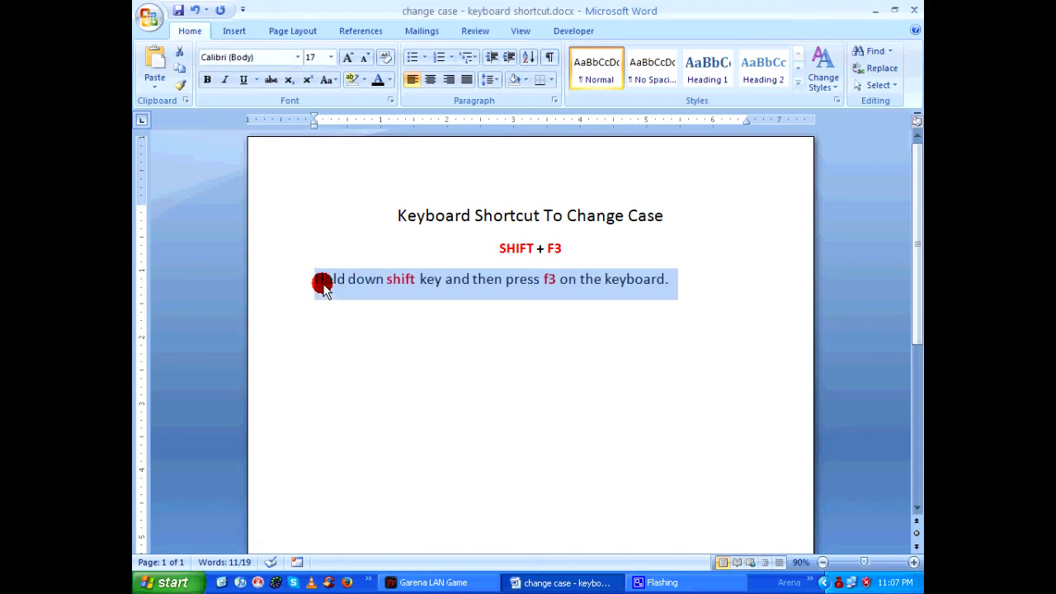
{"action": "mouse_move", "coordinate": [733, 284]}
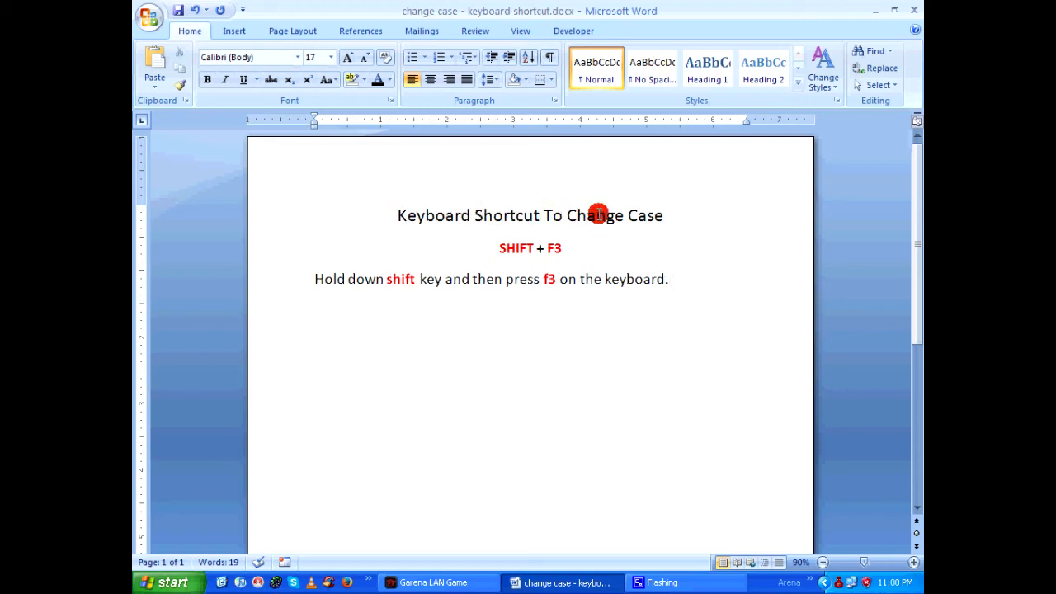
{"action": "mouse_move", "coordinate": [305, 274]}
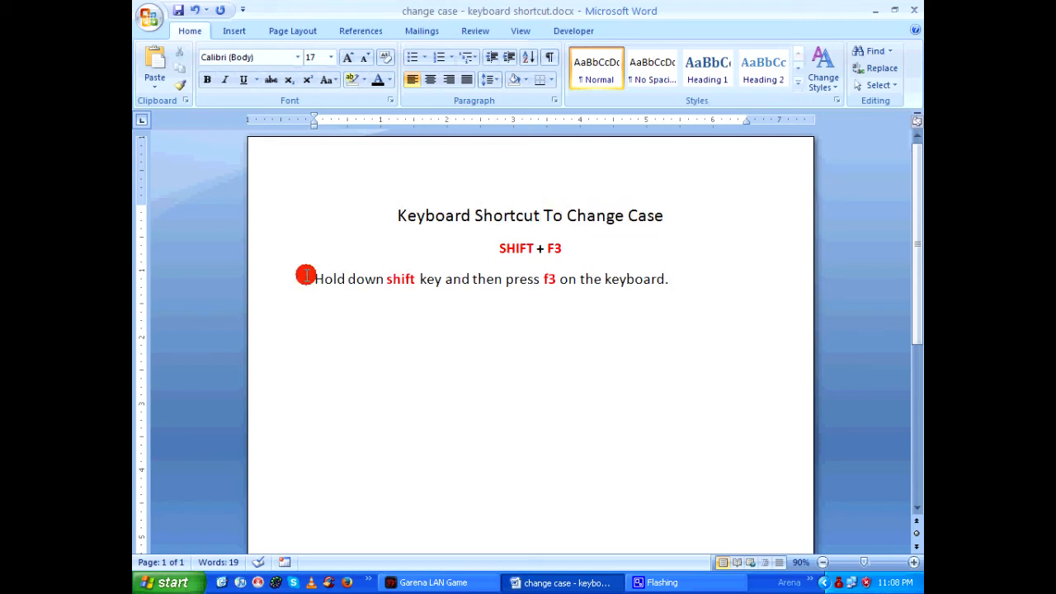
Select the instruction sentence and convert it to Title Case via Shift+F3, then leave it deselected
{"action": "left_click_drag", "start_coordinate": [313, 278], "coordinate": [667, 279]}
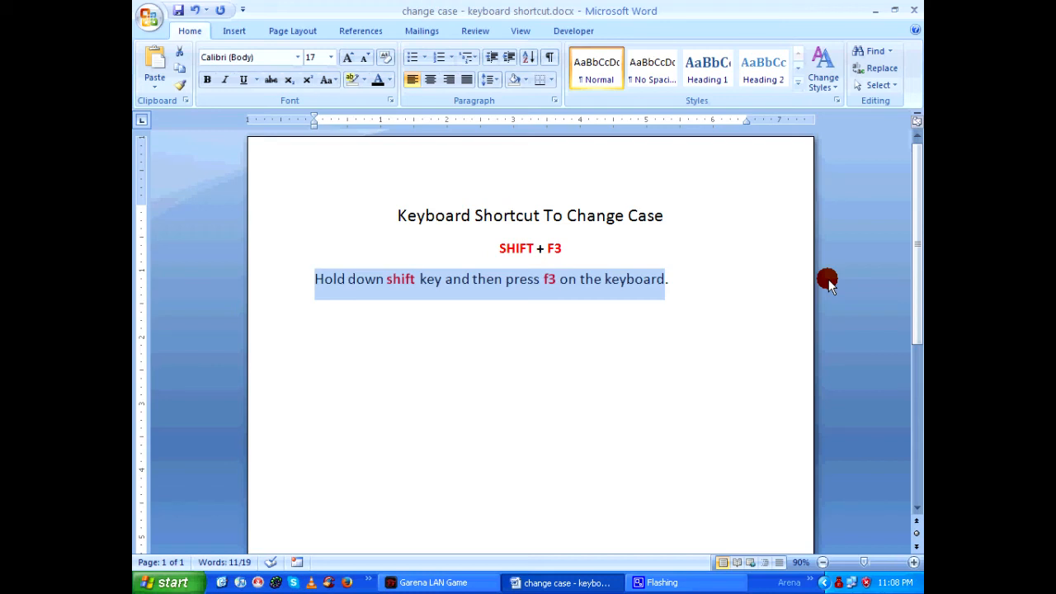
{"action": "key", "text": "shift+f3"}
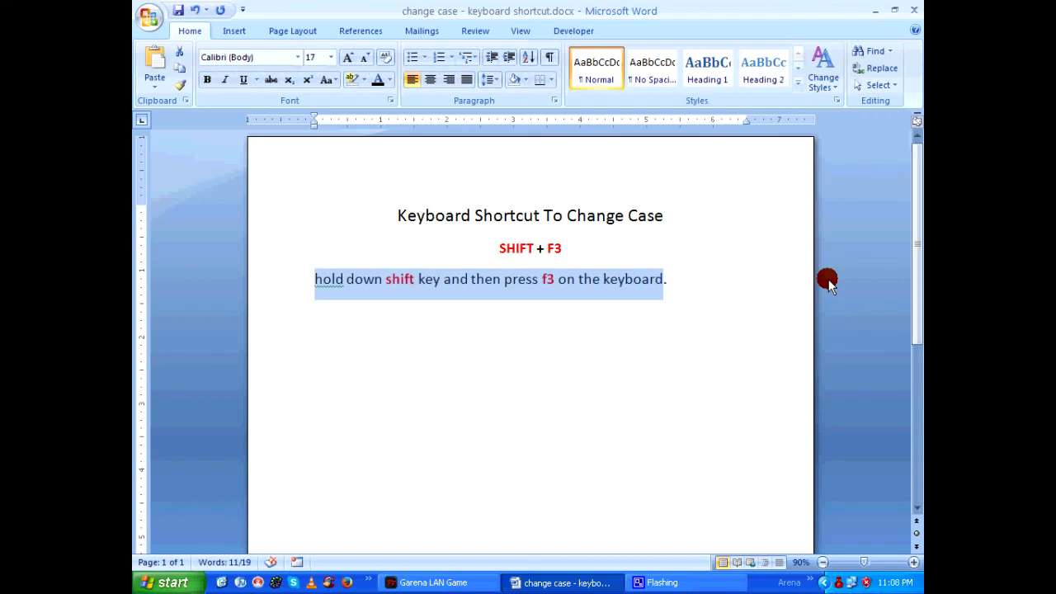
{"action": "key", "text": "shift+f3"}
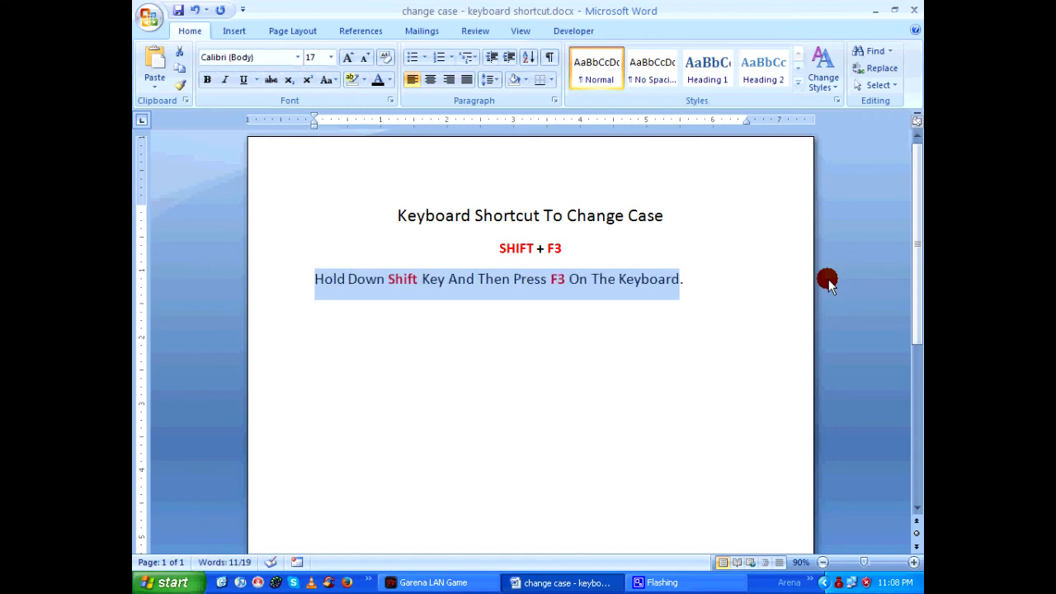
{"action": "mouse_move", "coordinate": [353, 304]}
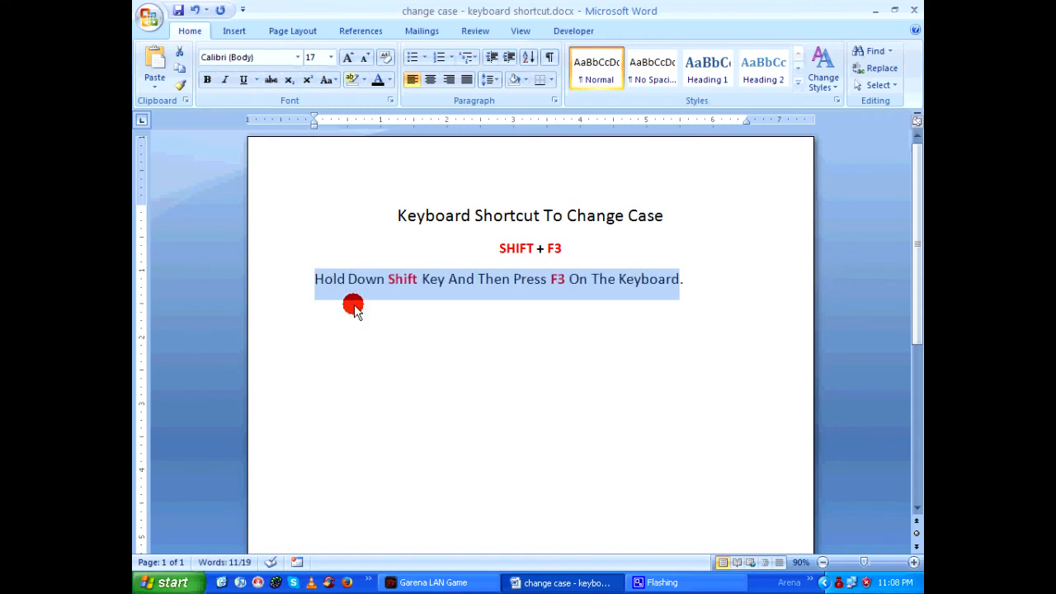
{"action": "left_click", "coordinate": [324, 278]}
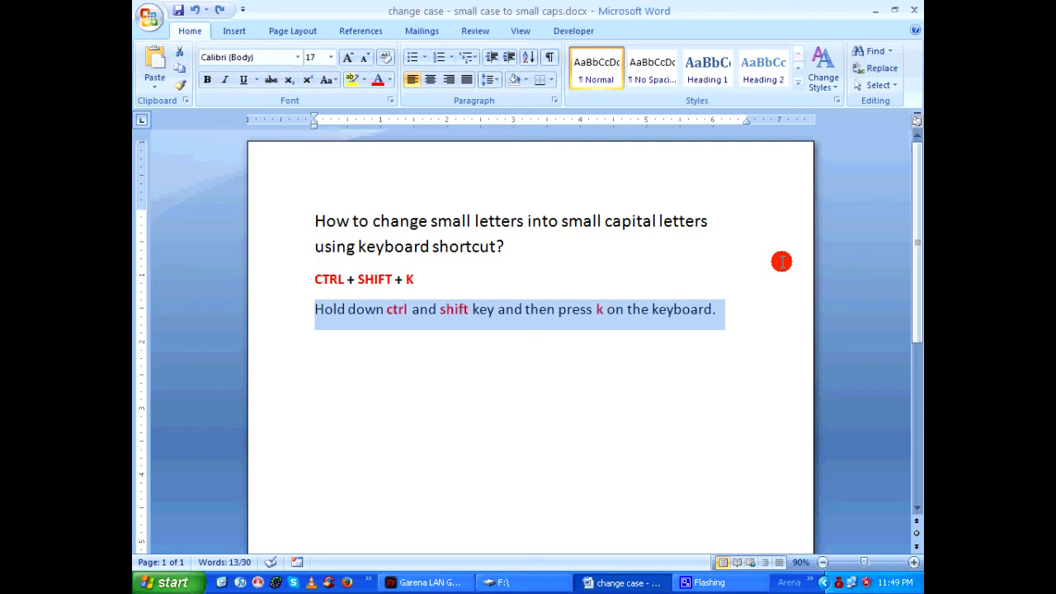
Apply small capitals to the selected sentence with Ctrl+Shift+K, then undo it
{"action": "key", "text": "ctrl+shift+k"}
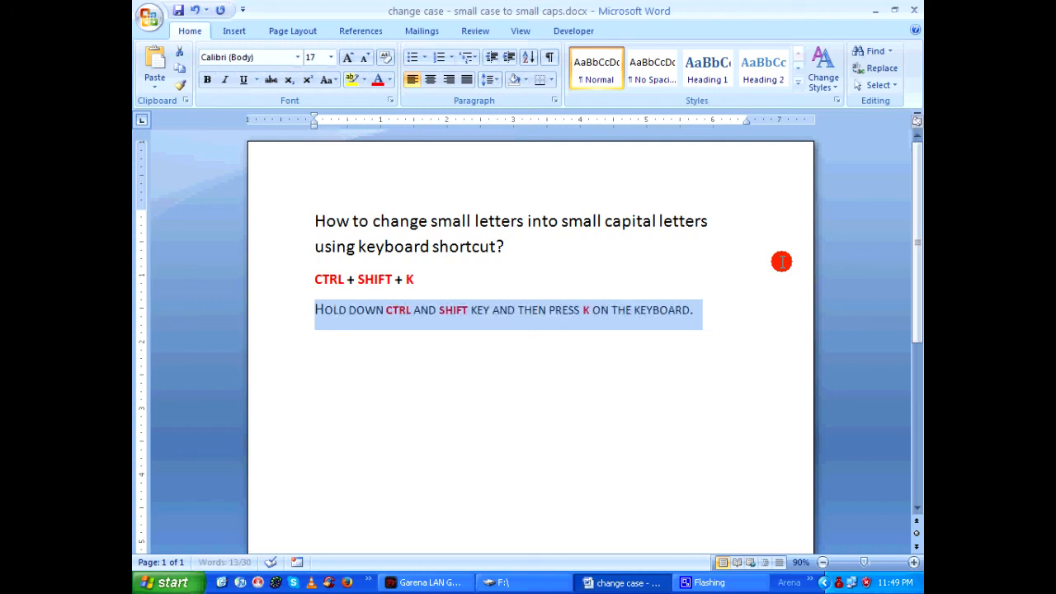
{"action": "left_click", "coordinate": [695, 311]}
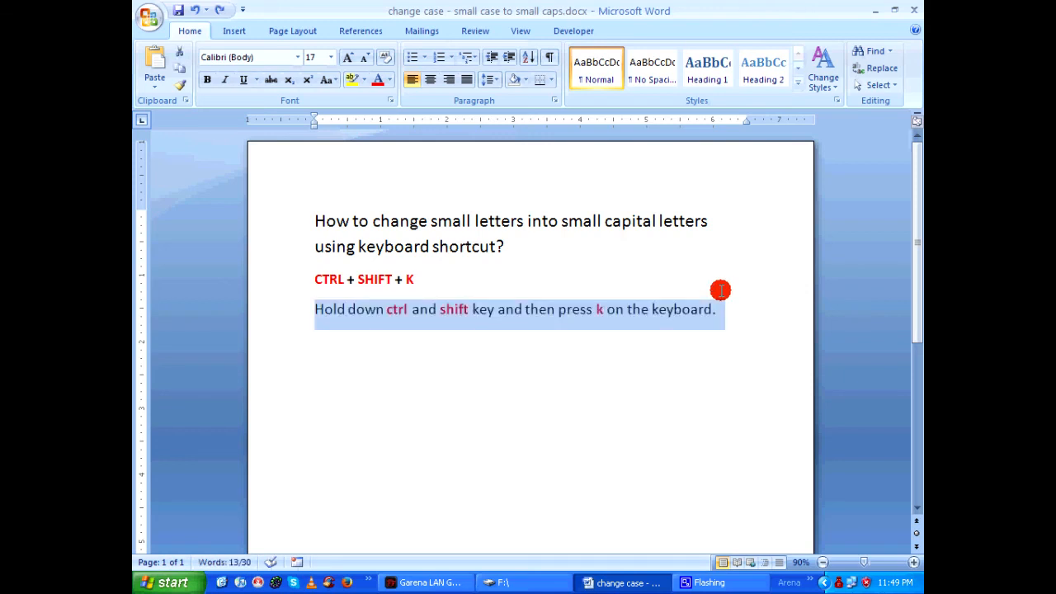
Lowercase the ctrl-shift-k sentence and set it in small capitals, leaving it deselected
{"action": "key", "text": "ctrl+shift+k"}
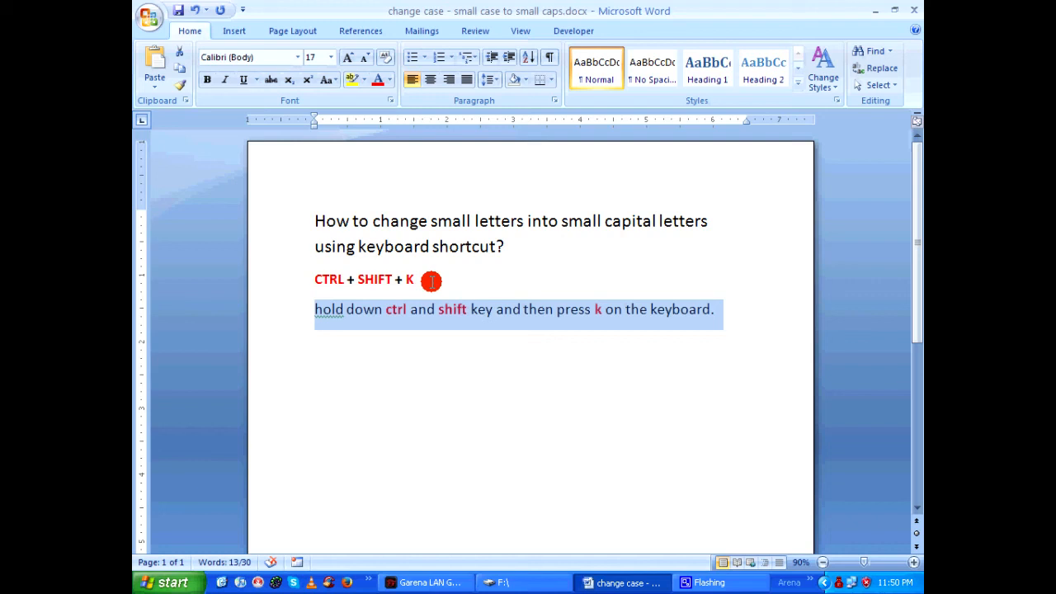
{"action": "key", "text": "ctrl+shift+k"}
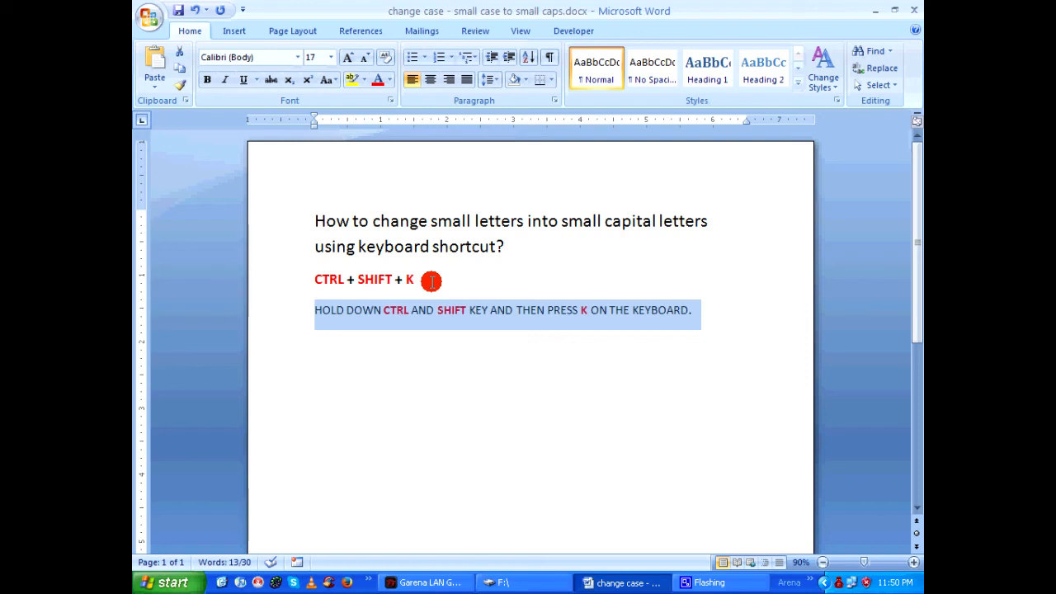
{"action": "left_click", "coordinate": [691, 310]}
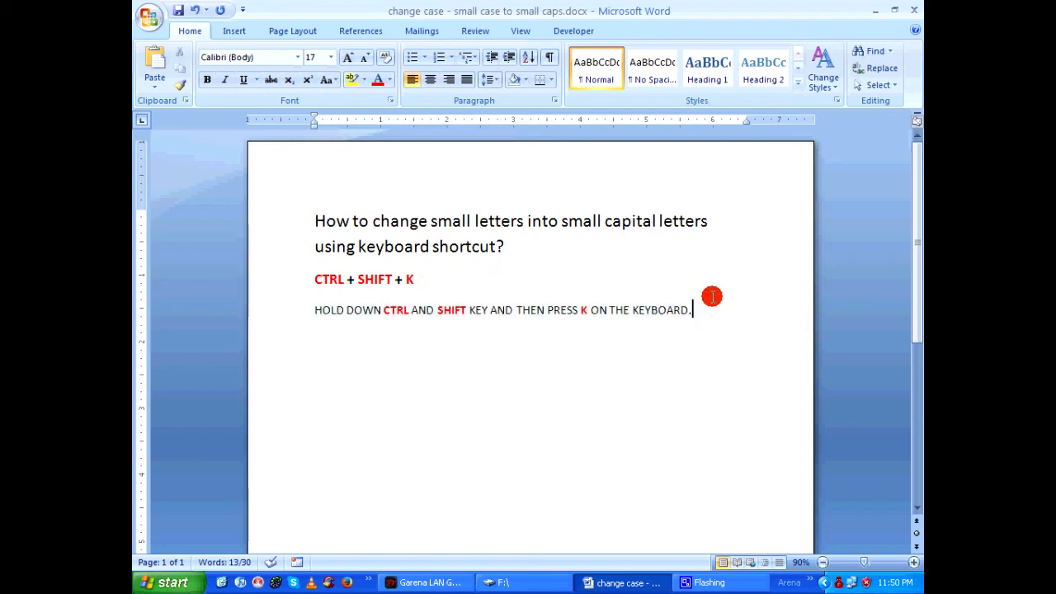